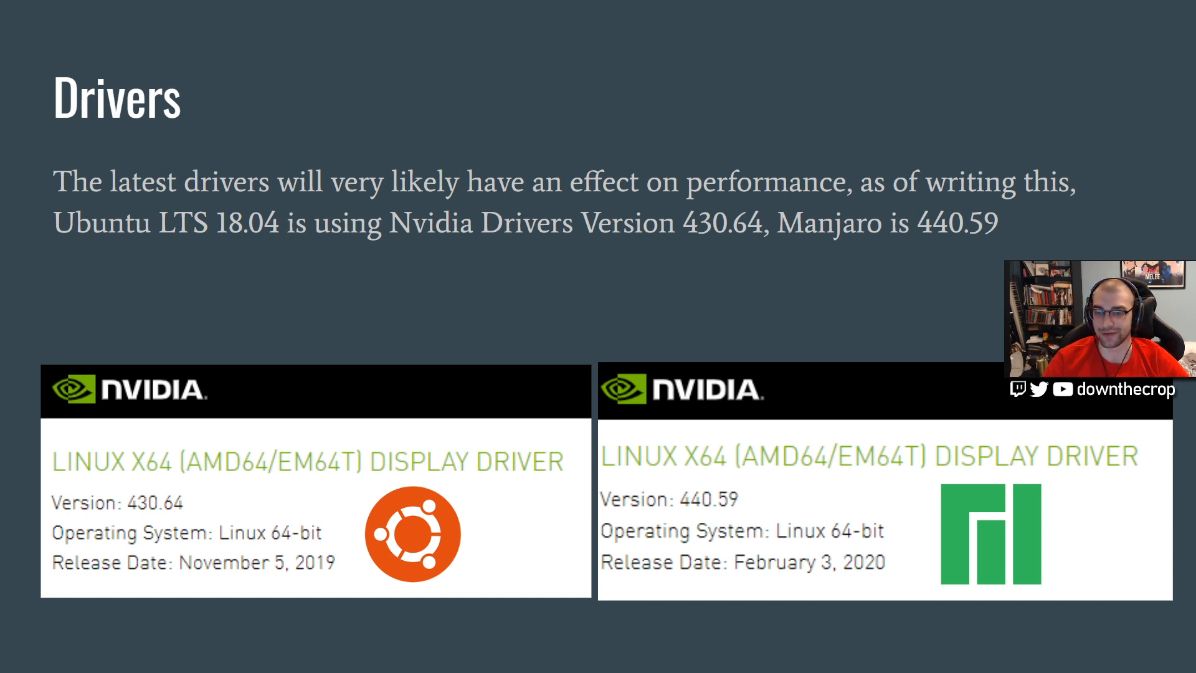
Advance to the slide crediting GrayWolfTech's Compositors video with its YouTube link
key(Right)
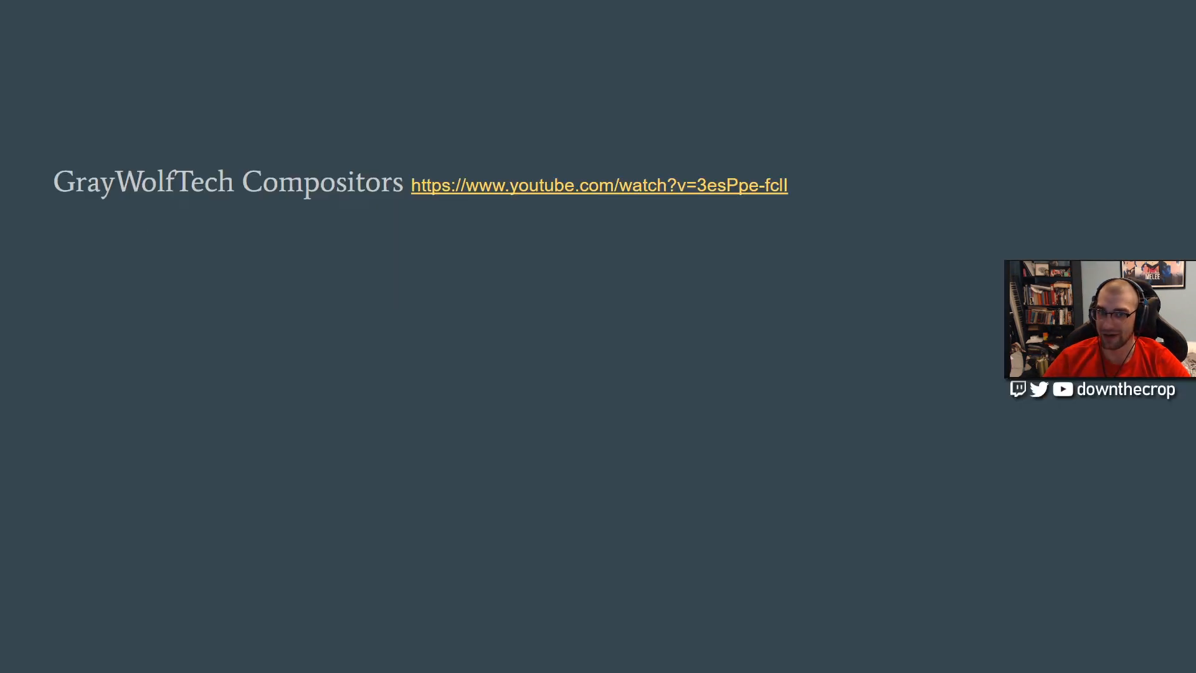